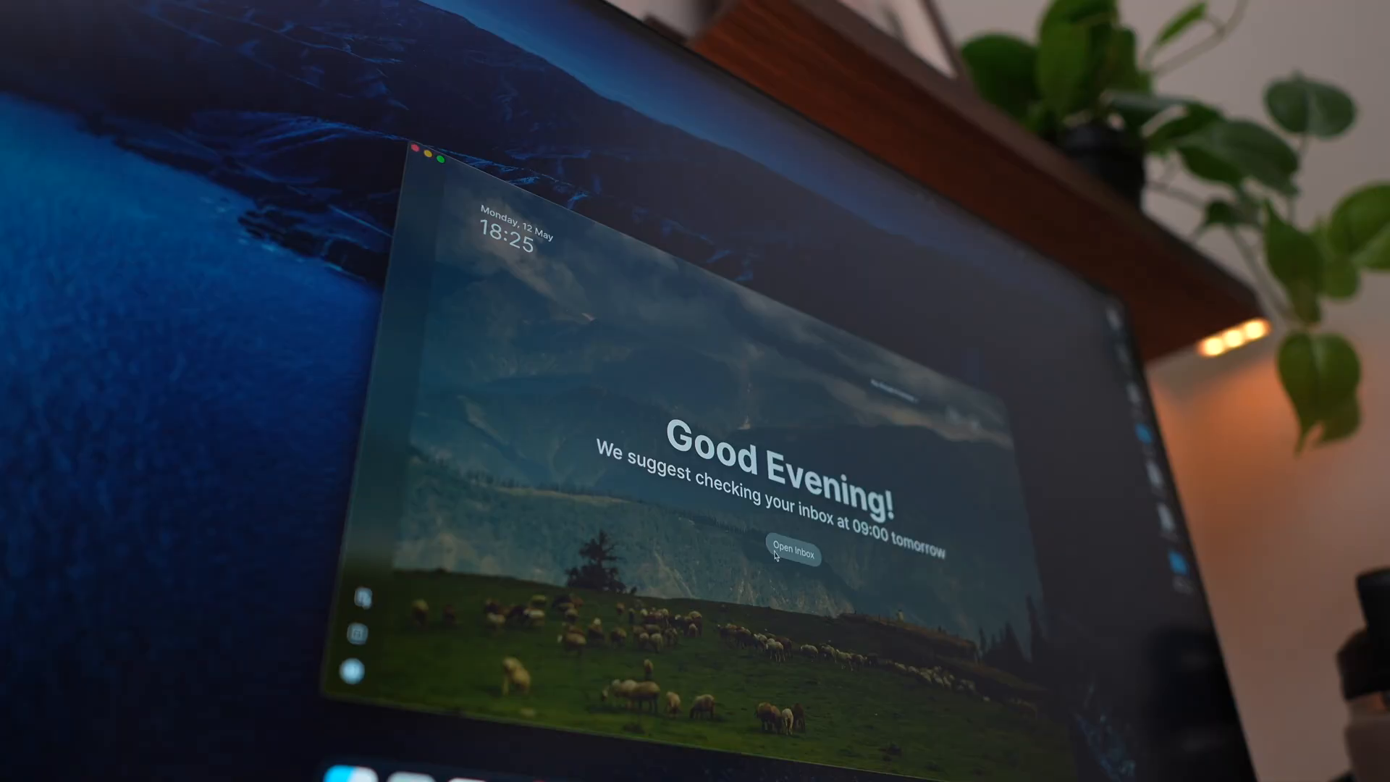
Send 'give me a 2 day itinerary in Rome, Italy', read to Day 2, open the model picker
{"action": "left_click", "coordinate": [794, 552]}
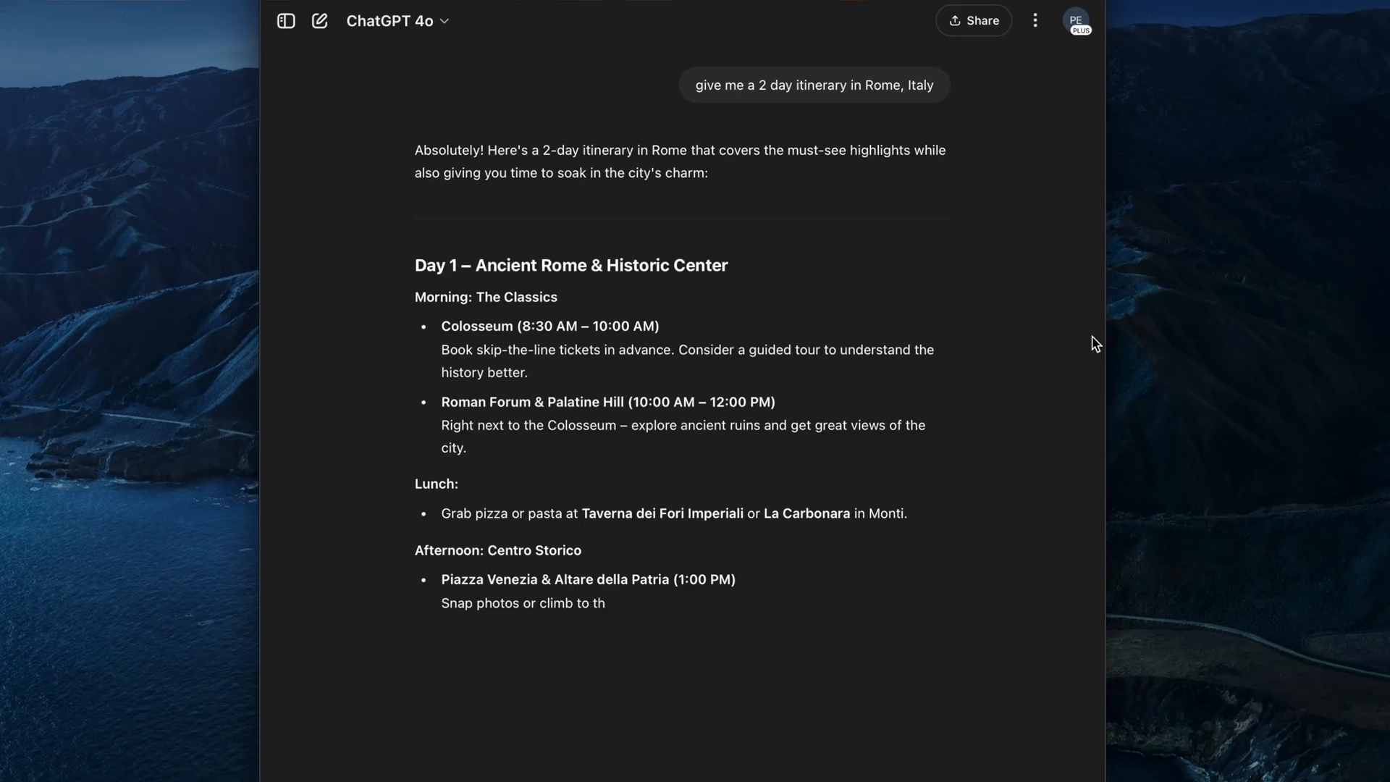
{"action": "scroll", "scroll_direction": "down", "scroll_amount": 3}
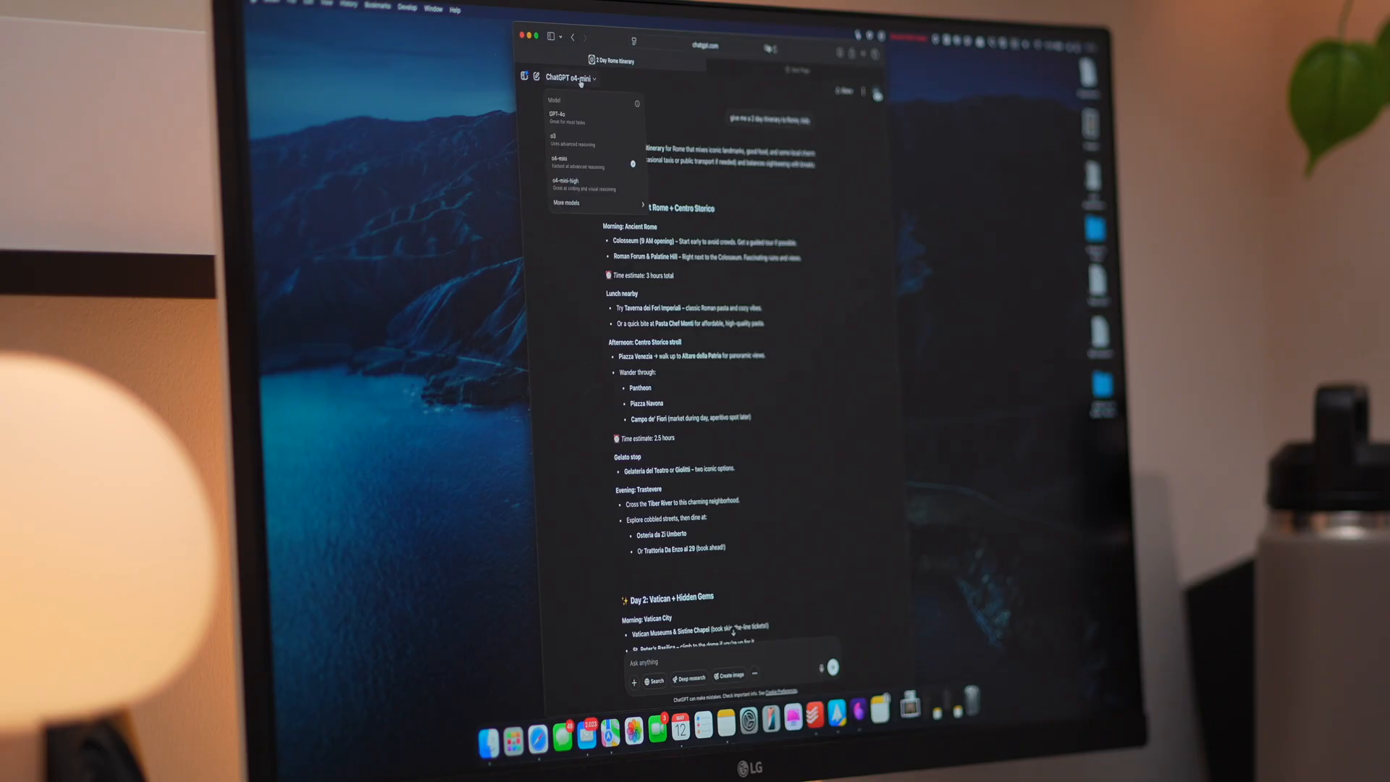
{"action": "left_click", "coordinate": [562, 115]}
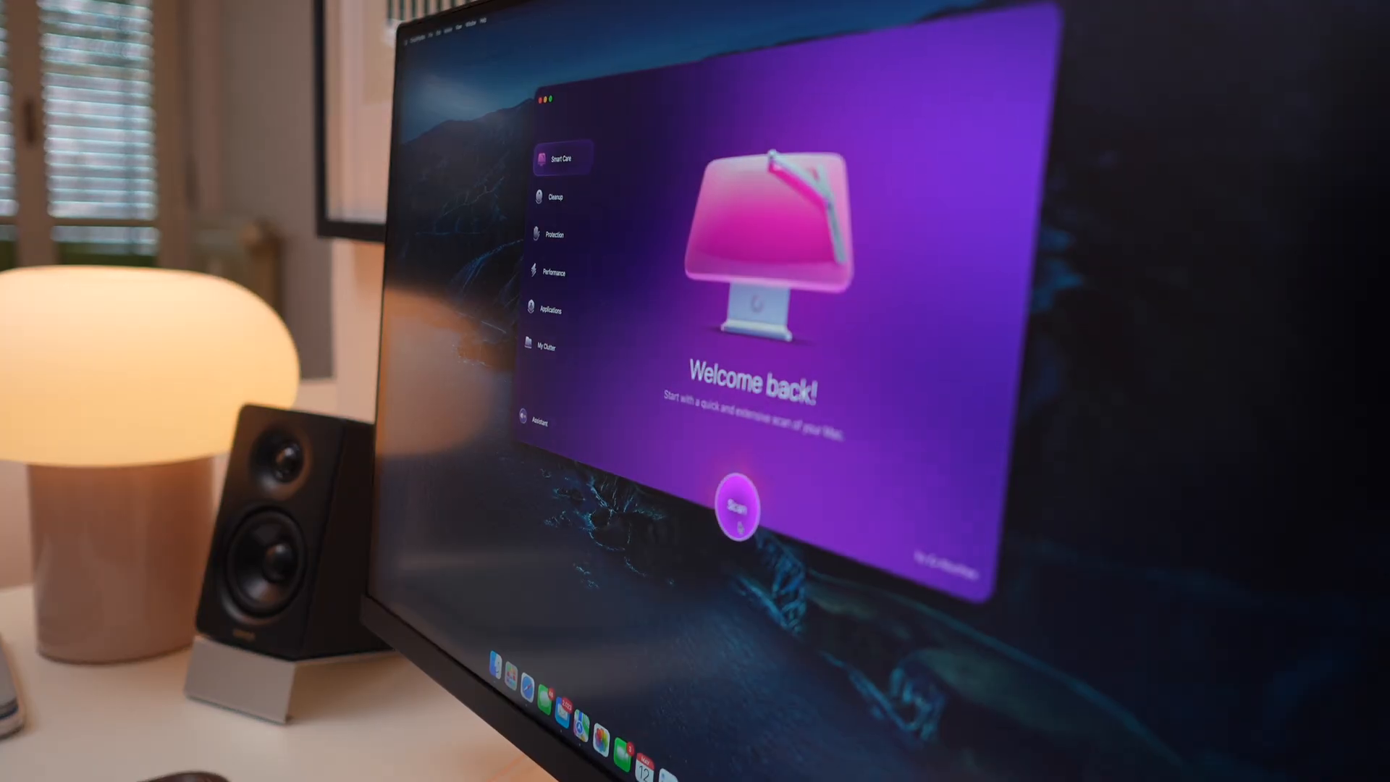
Start the Smart Care scan from the CleanMyMac welcome screen
{"action": "left_click", "coordinate": [733, 508]}
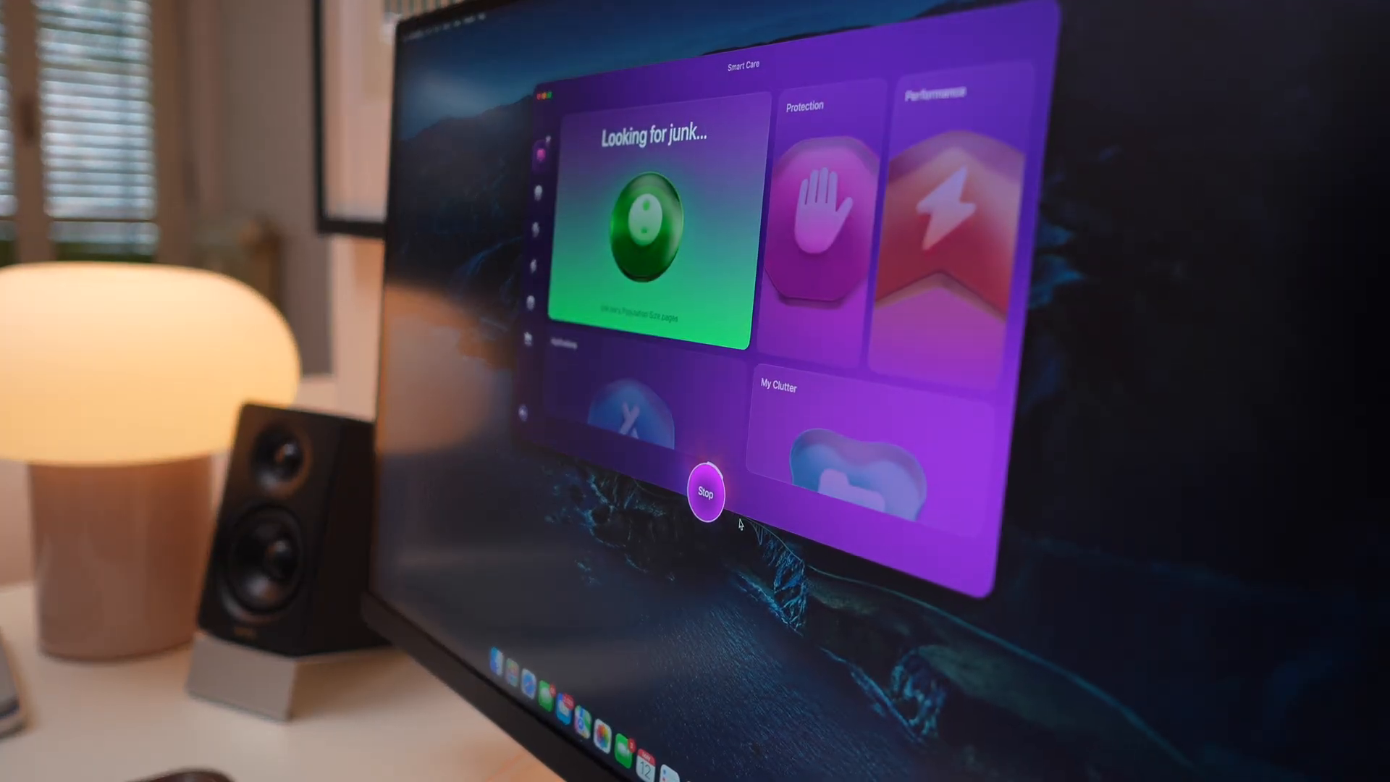